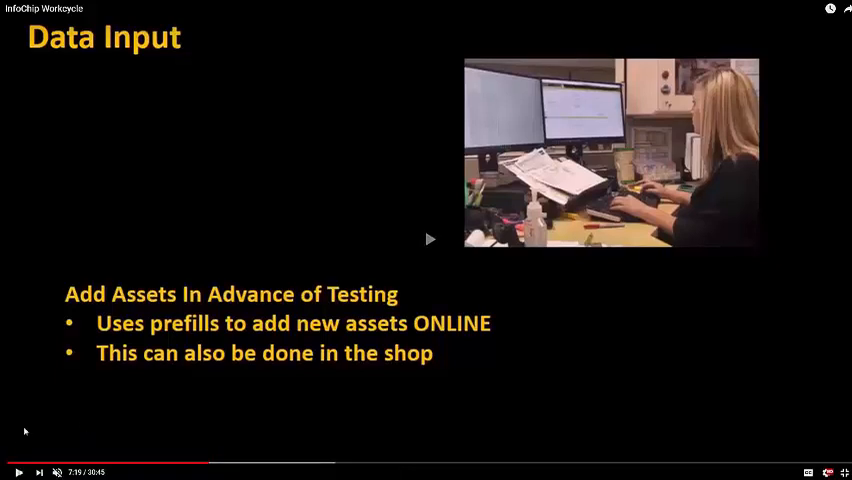
- Start a new asset record from the Assets menu and expand the Category tree
click(18, 472)
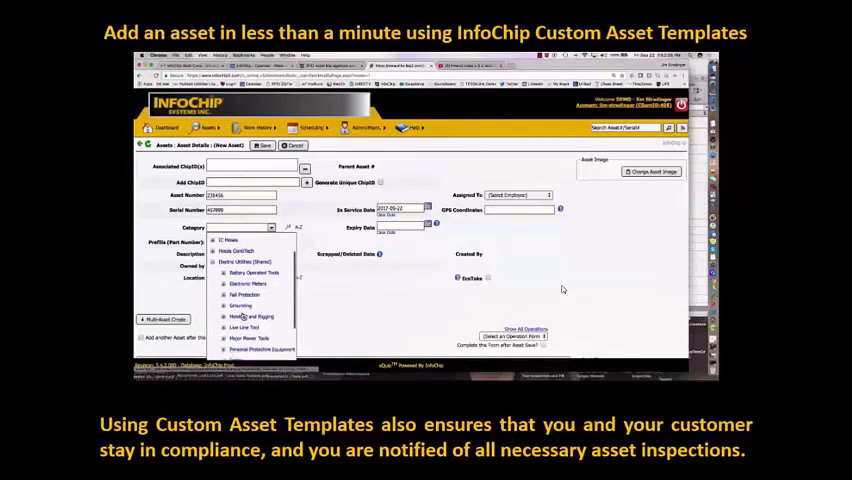
- Choose the drill's category and its part-number profile so the tool image fills in
scroll(down, 3)
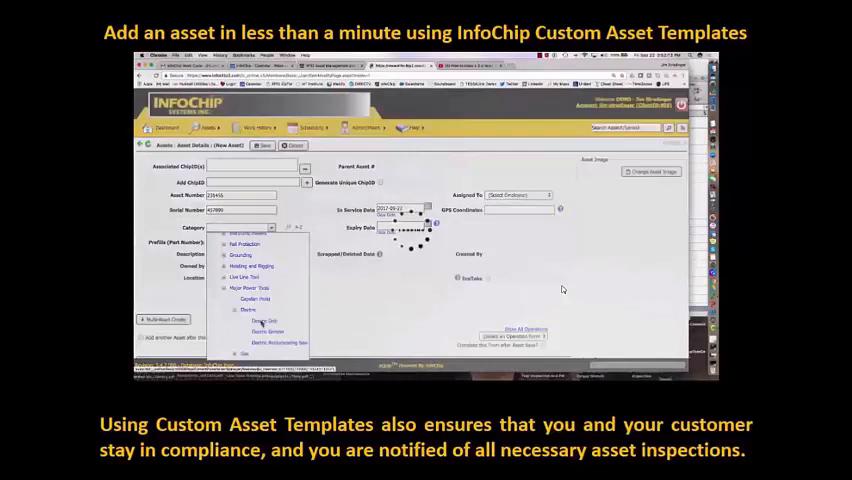
click(268, 332)
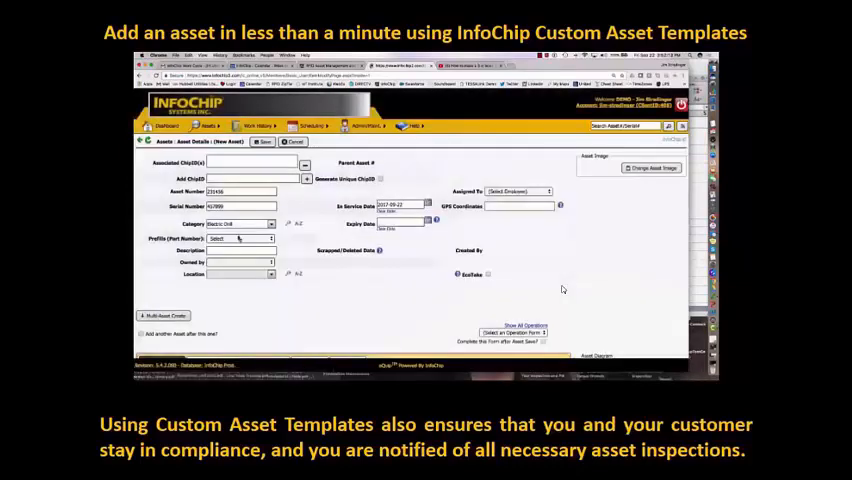
click(244, 238)
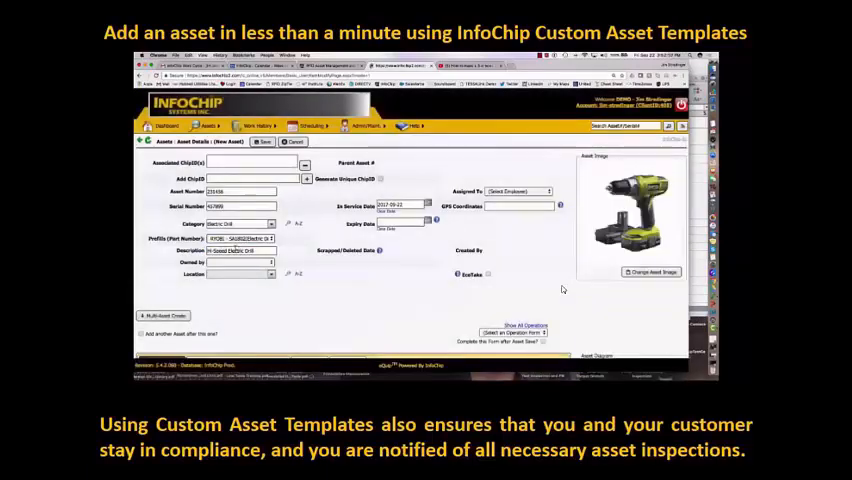
- Set the asset's Owned By company, Location and date from the calendar
click(244, 262)
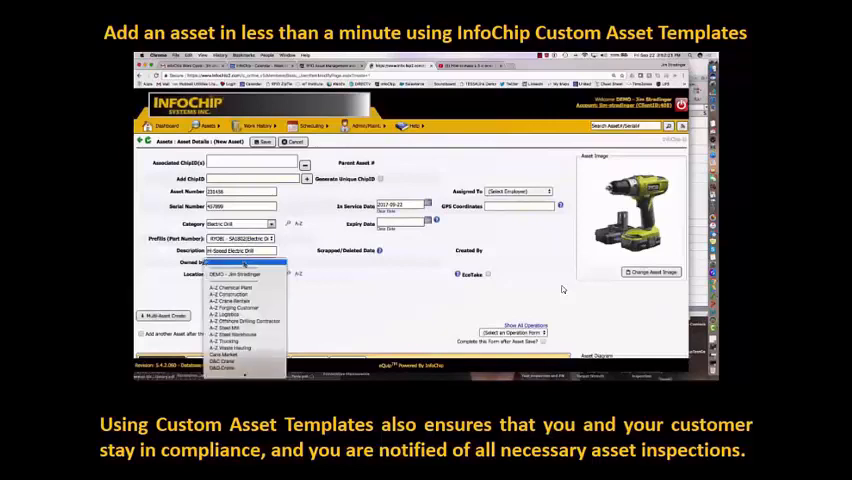
click(228, 288)
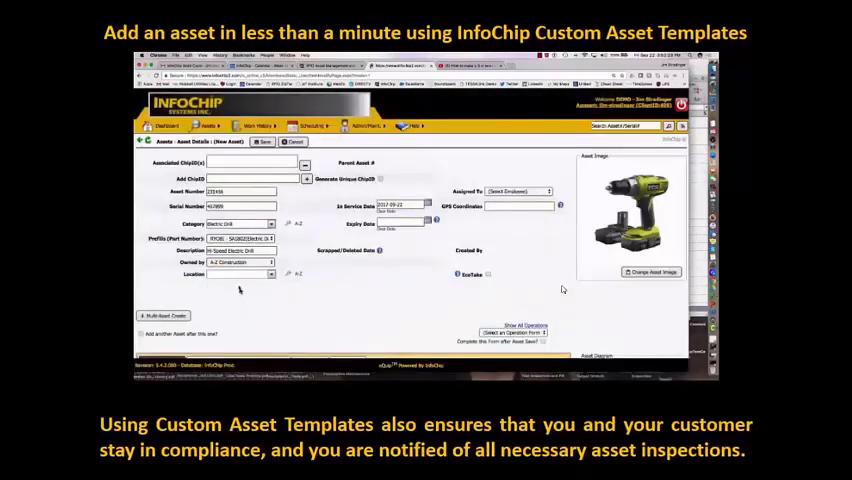
click(270, 274)
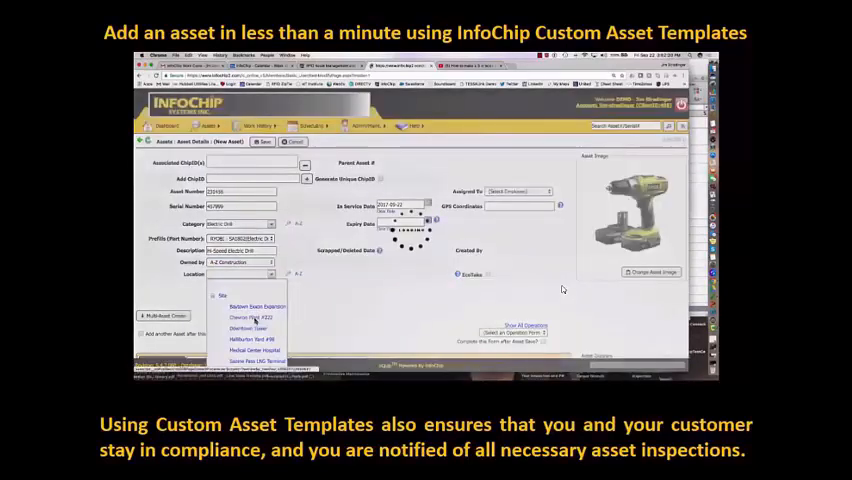
click(250, 316)
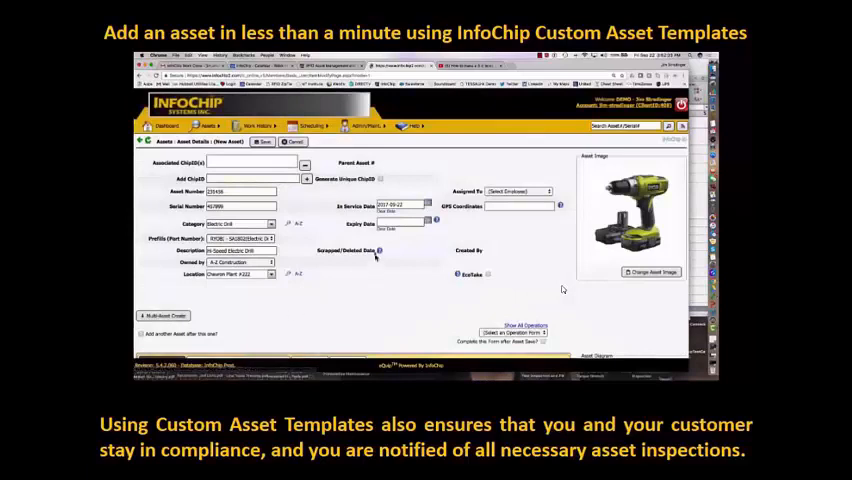
click(434, 220)
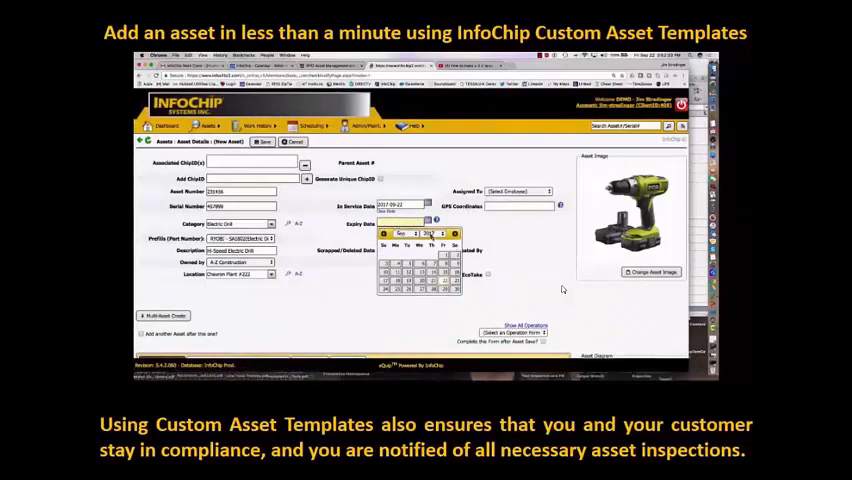
click(442, 232)
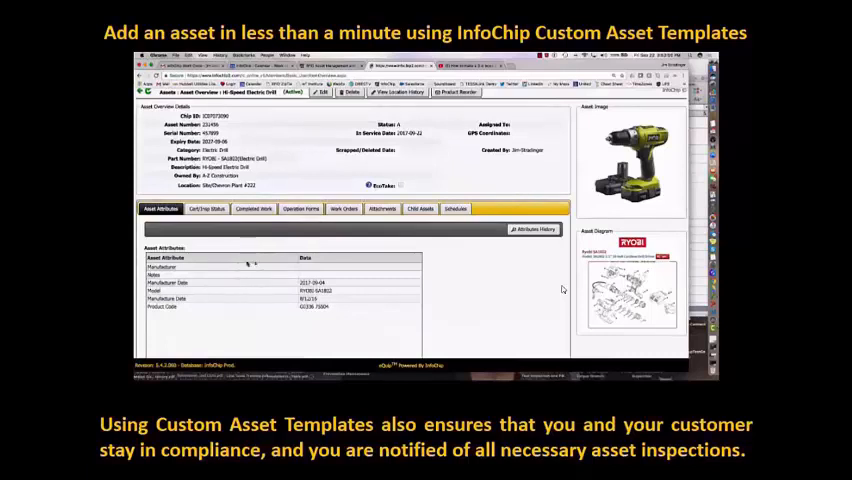
mouse_move(232, 300)
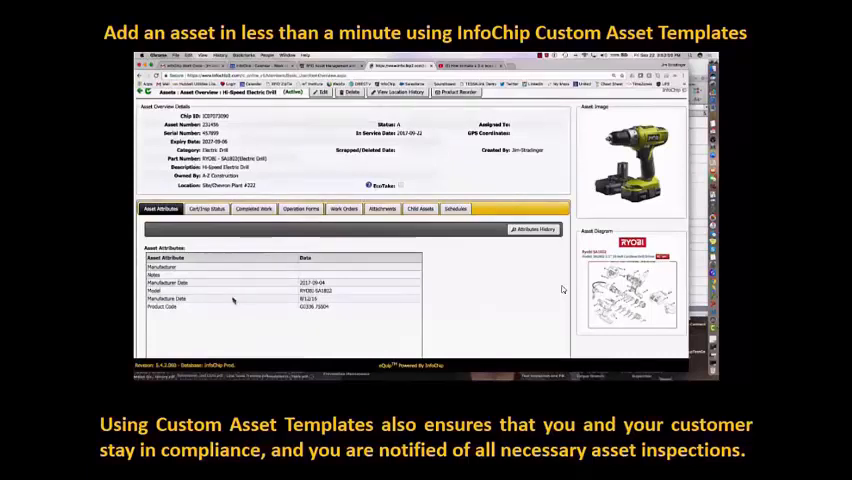
- Review the drill's certification/inspection schedule and its Operation Forms, then return to the Dashboard
click(204, 208)
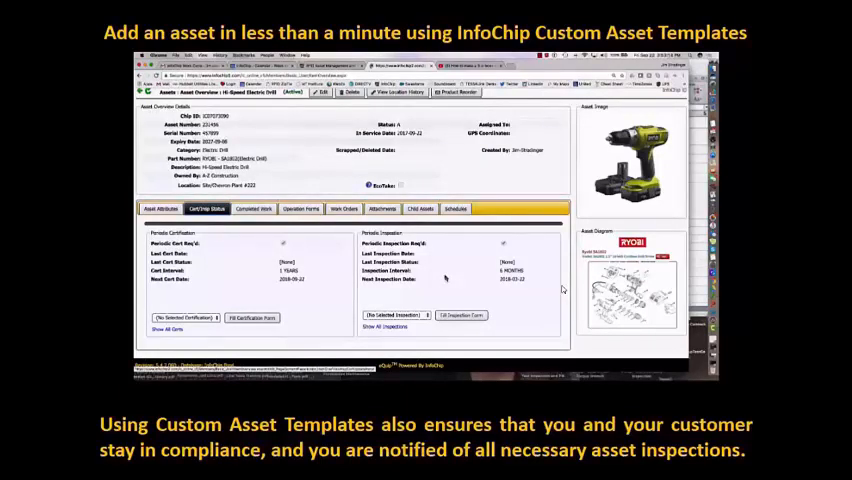
click(300, 208)
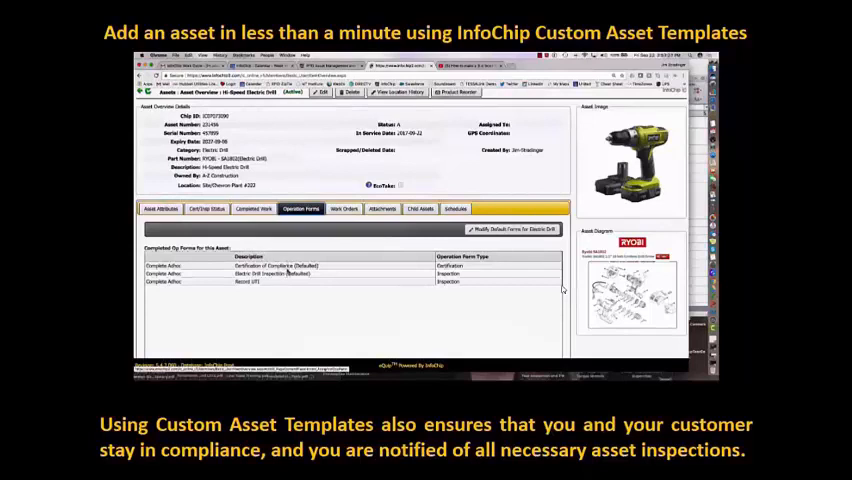
click(382, 208)
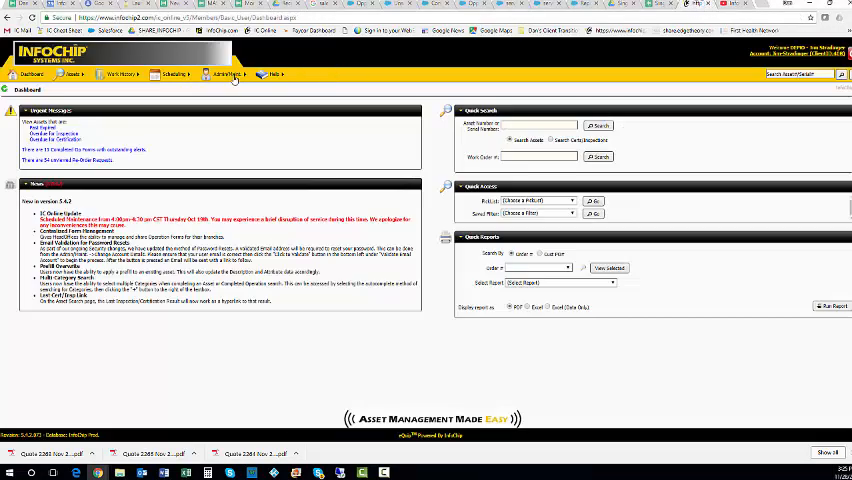
- Open Category Default Settings from the Assets menu
click(224, 74)
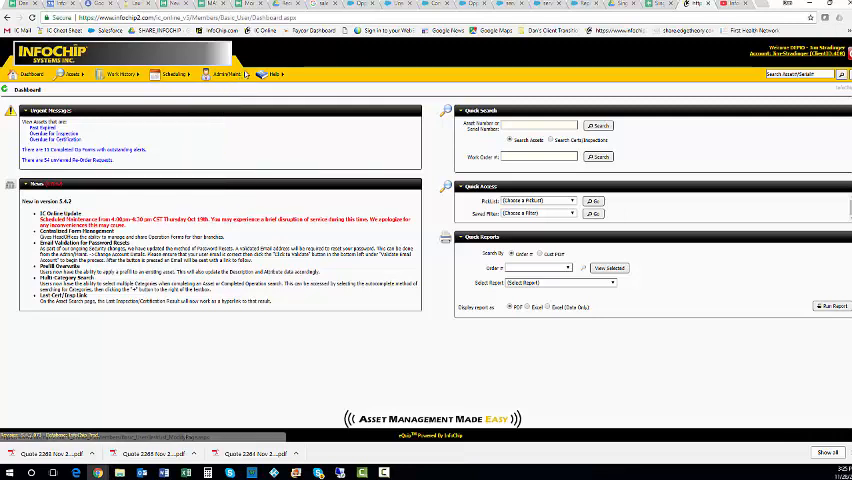
click(228, 74)
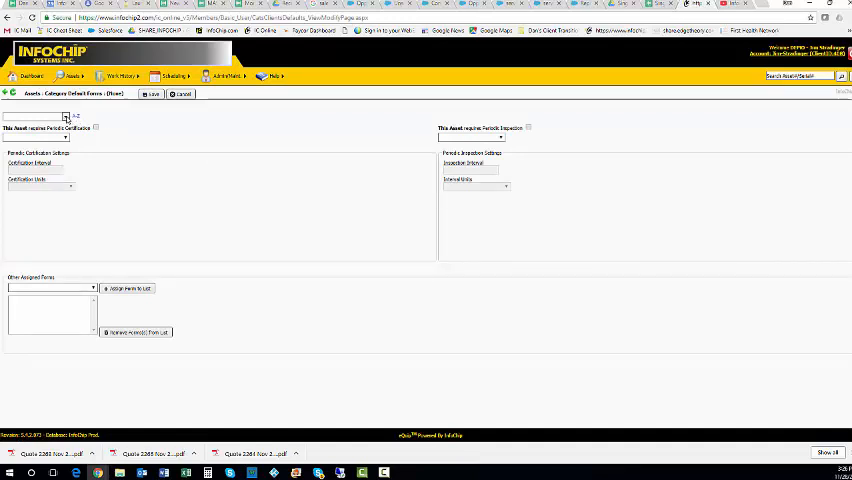
- Expand the category tree through the tool branches and select the power-tool category to configure
click(70, 118)
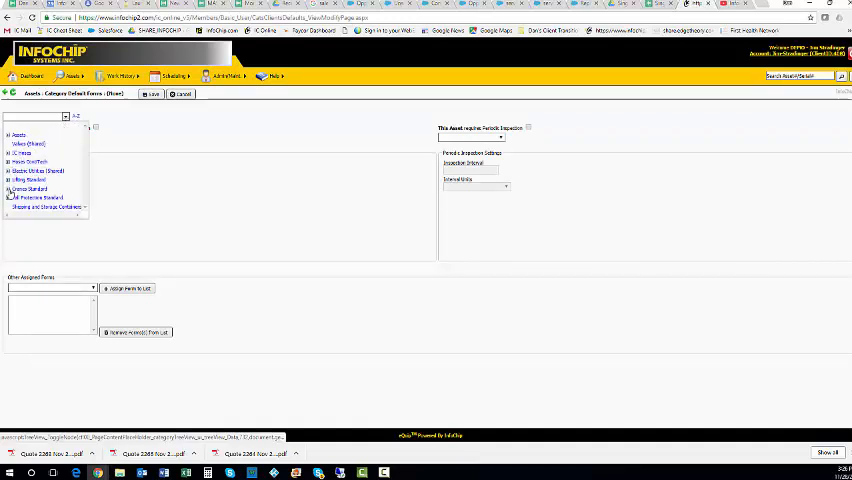
click(8, 170)
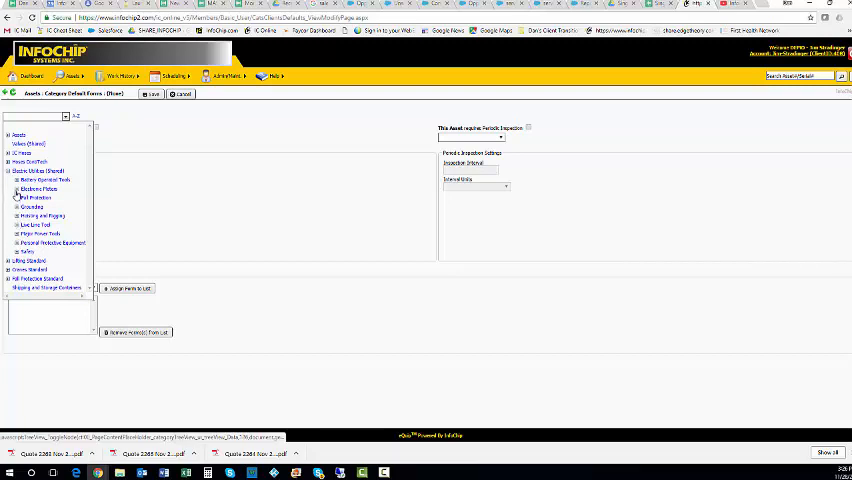
click(18, 232)
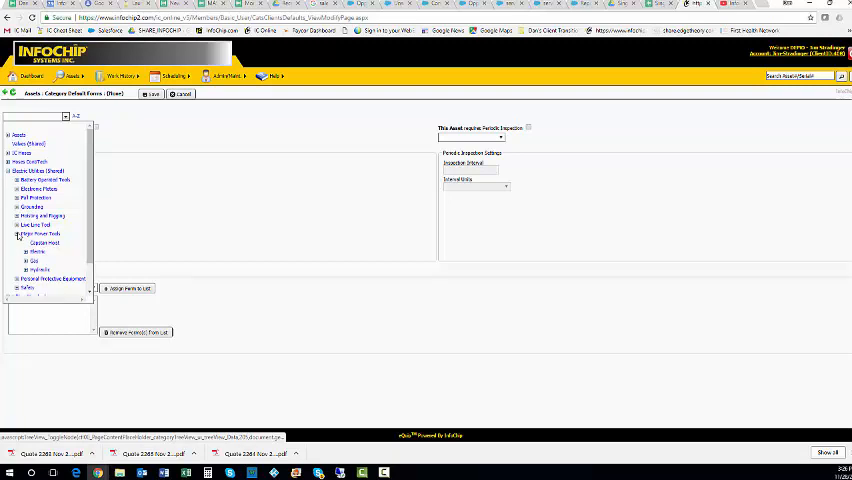
click(28, 252)
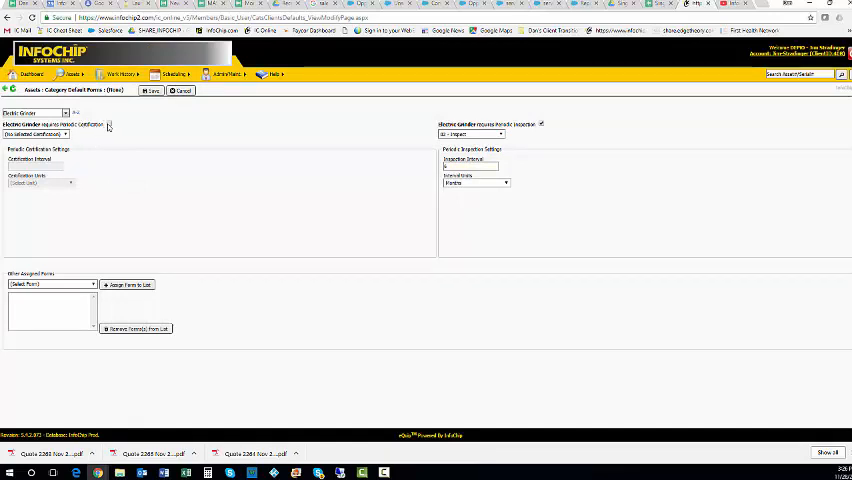
- Set the category's default certification type and its interval unit
click(110, 124)
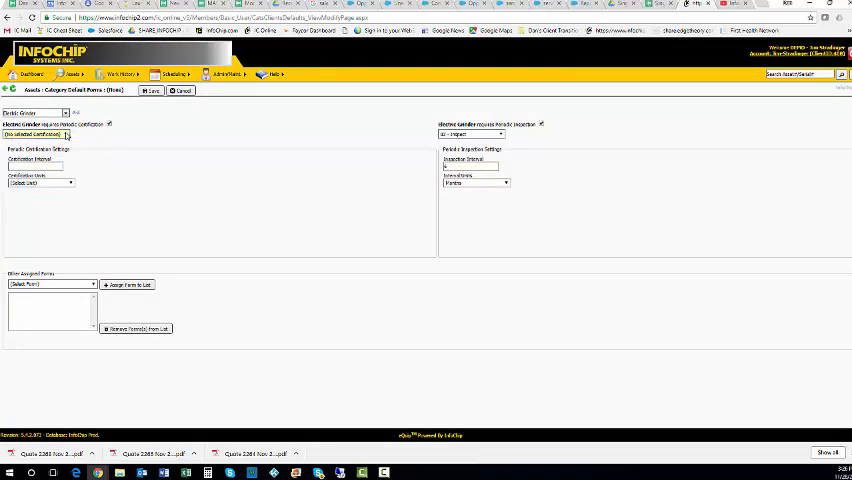
click(48, 136)
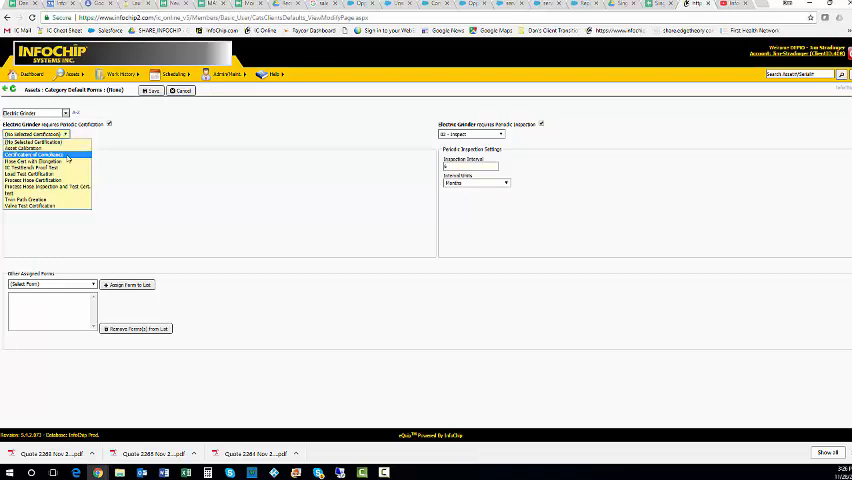
click(32, 156)
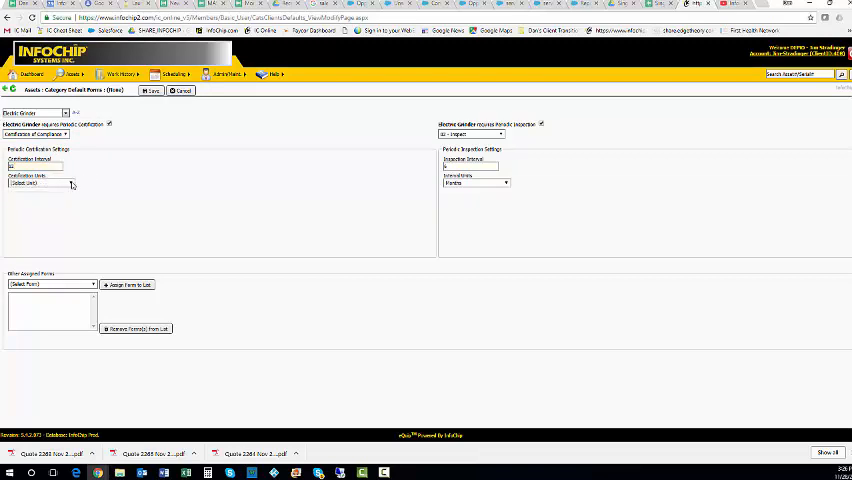
click(70, 184)
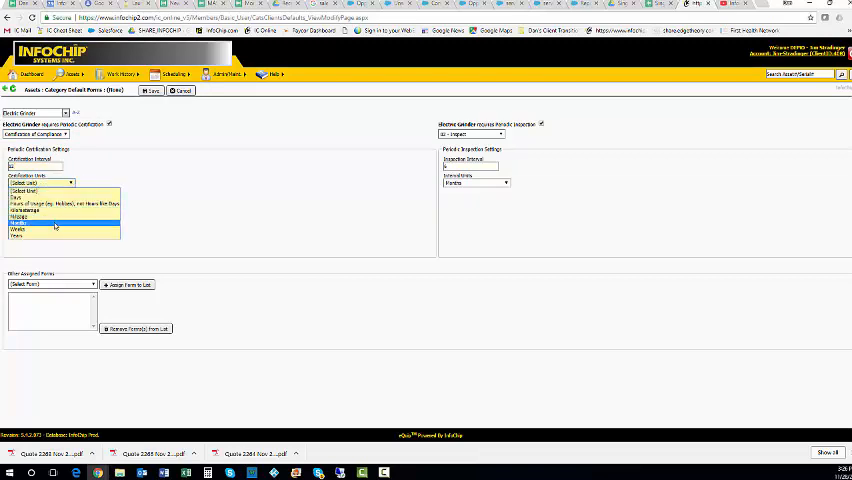
click(56, 224)
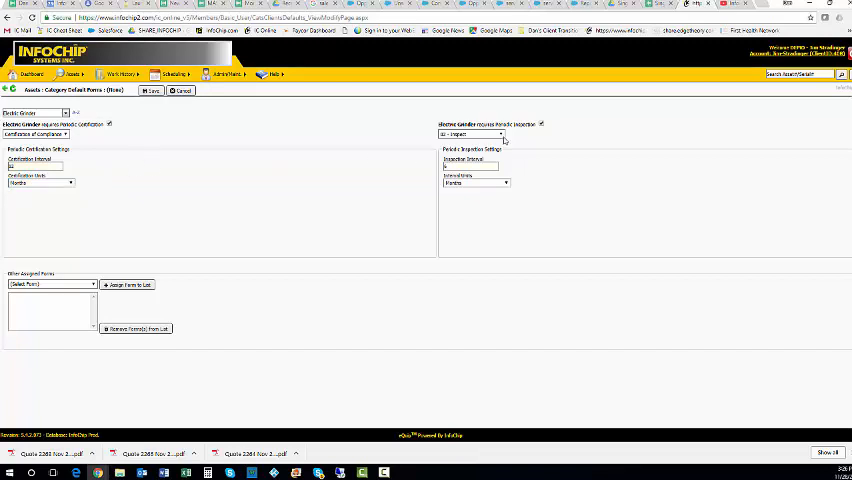
- Choose the inspection type to schedule, set its interval and save the category defaults
click(500, 134)
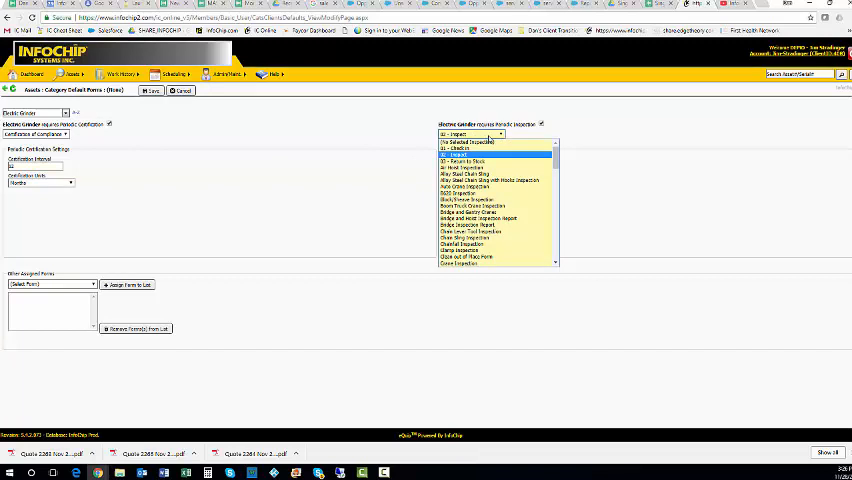
scroll(down, 3)
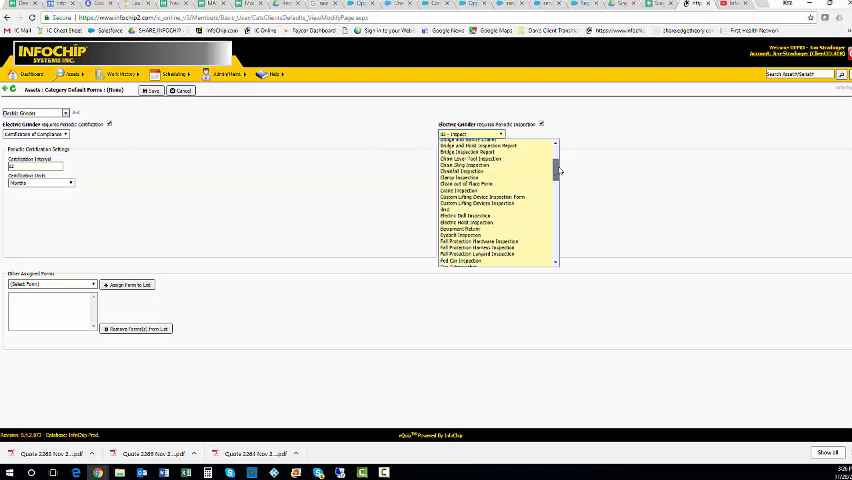
scroll(down, 3)
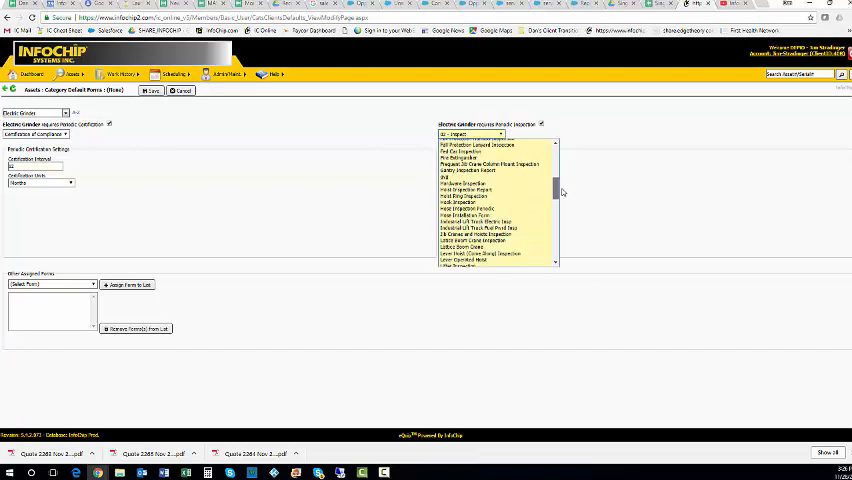
scroll(down, 3)
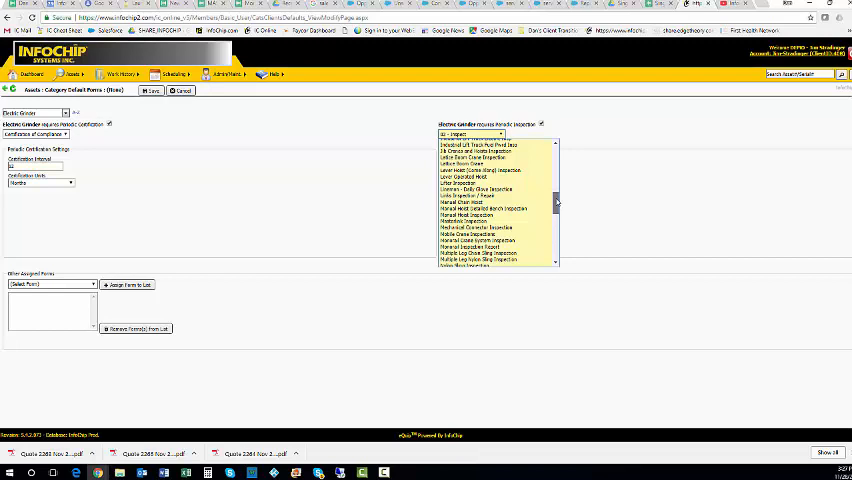
scroll(up, 3)
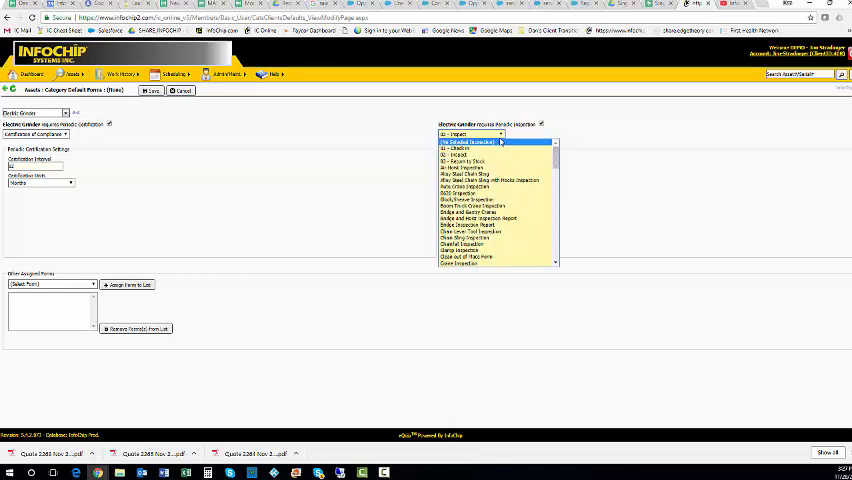
click(470, 142)
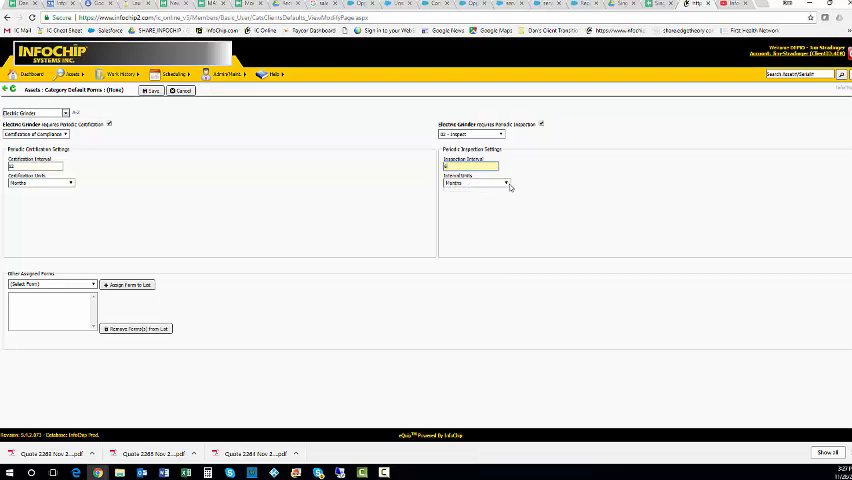
click(150, 92)
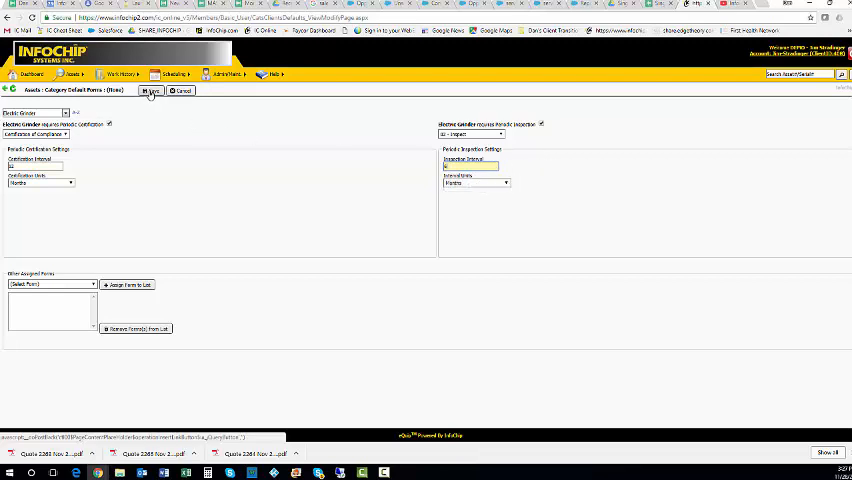
click(148, 92)
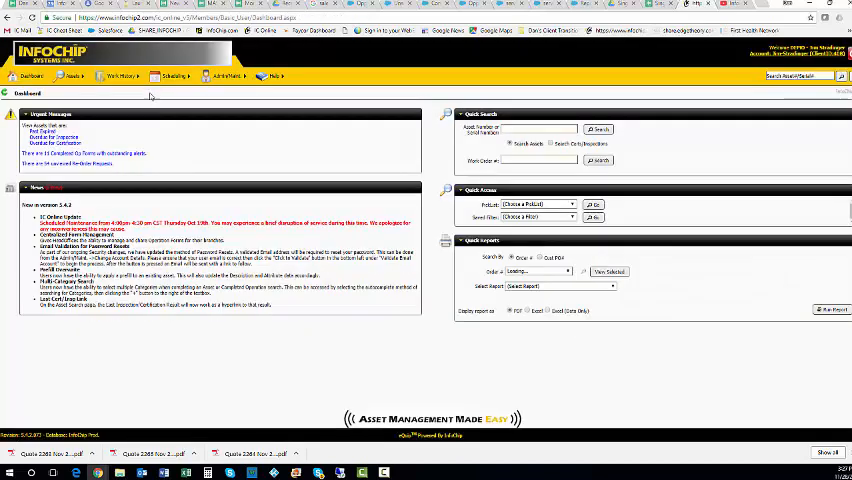
- Open the Maintenance menu's Categories page, then reopen the menu
click(224, 76)
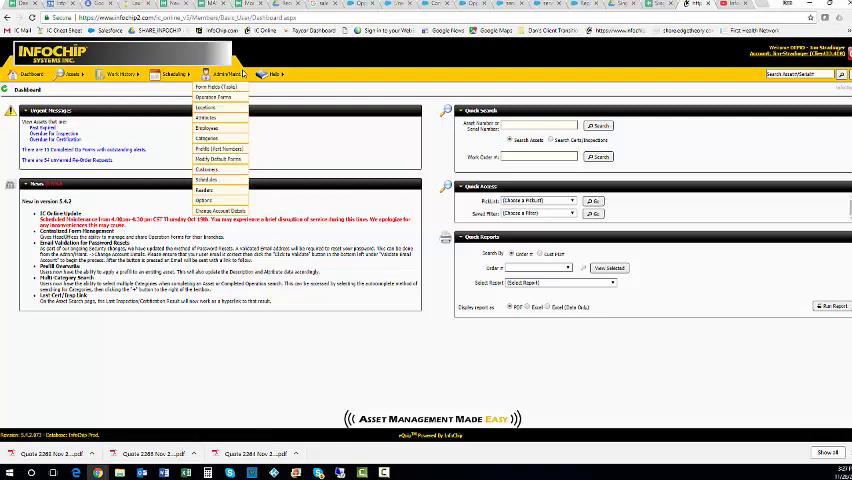
click(364, 188)
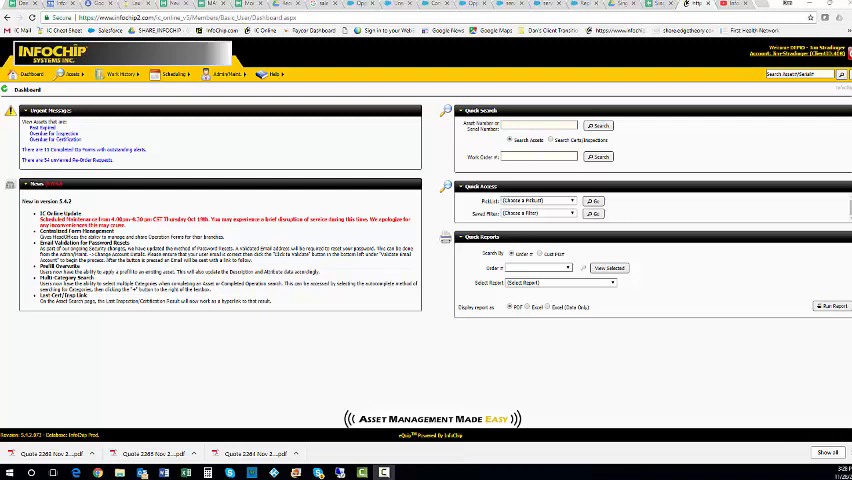
click(228, 74)
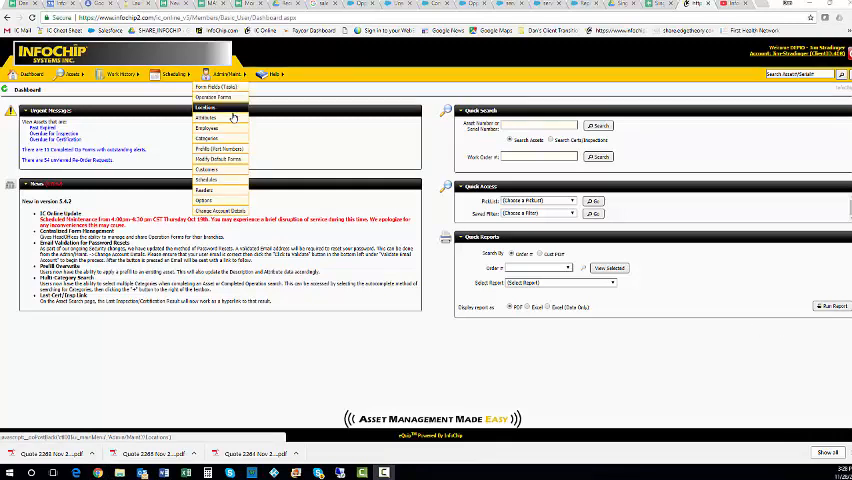
mouse_move(218, 148)
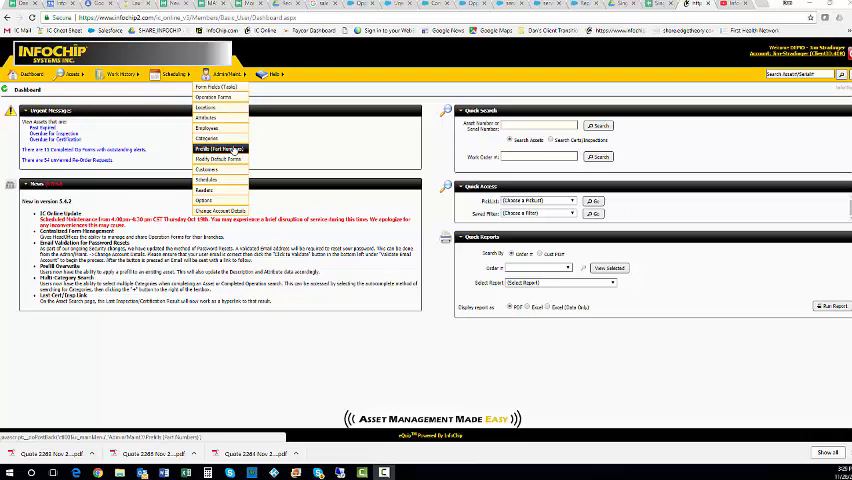
mouse_move(218, 138)
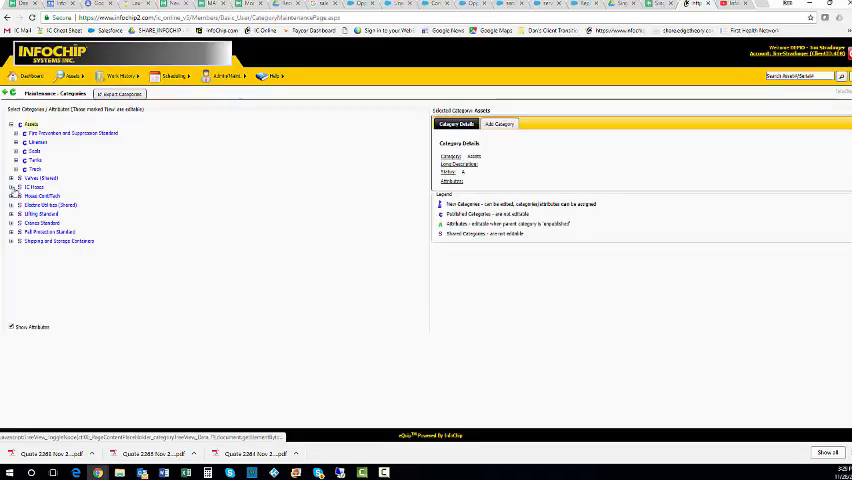
- Expand the tree down to Electric Grinder, select it and open its attribute Profile
click(12, 204)
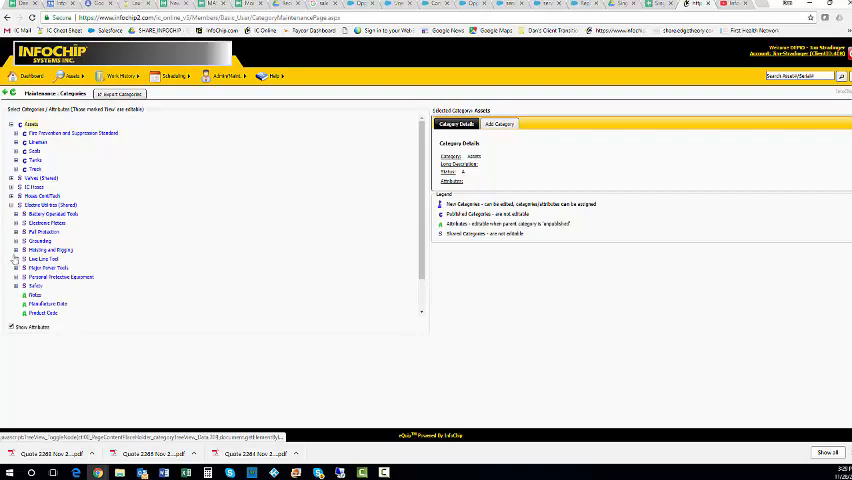
click(24, 268)
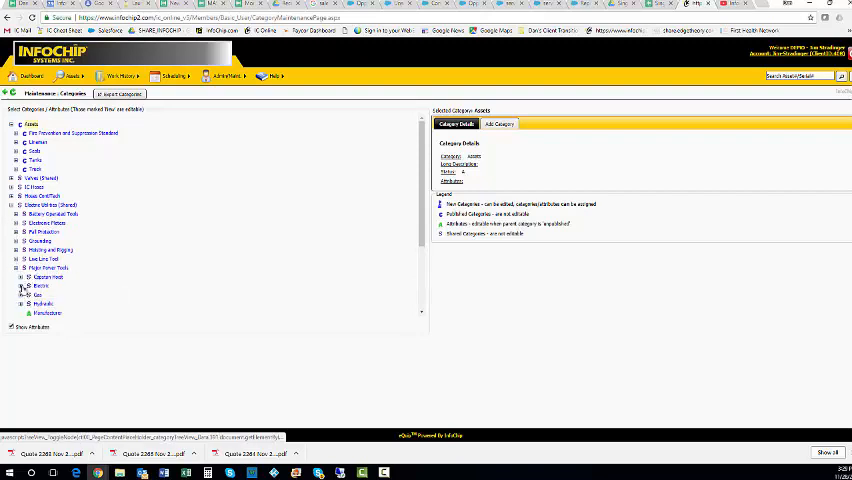
click(32, 284)
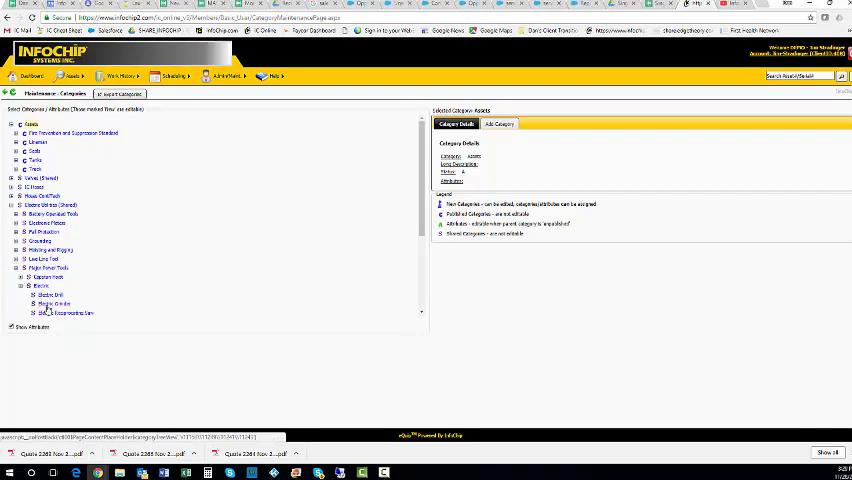
mouse_move(50, 312)
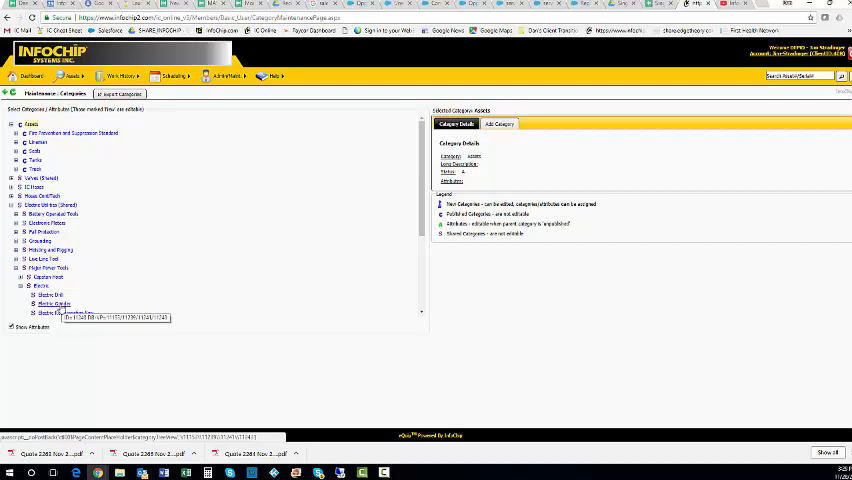
click(54, 300)
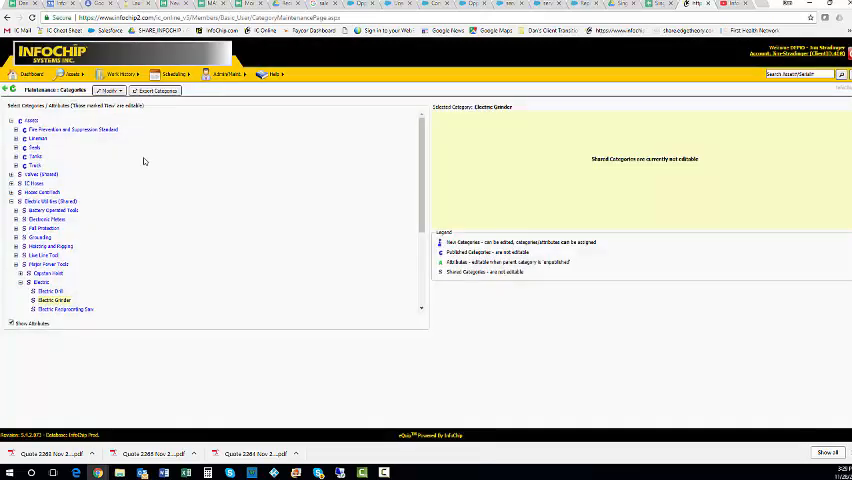
click(108, 90)
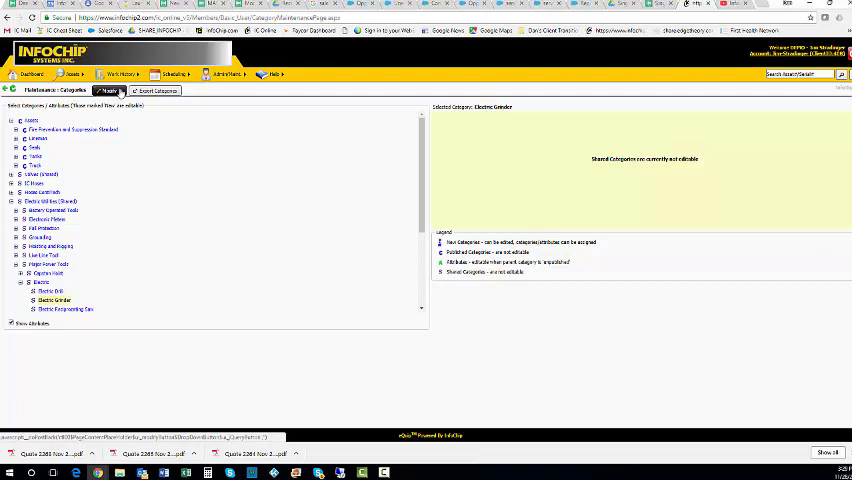
click(108, 90)
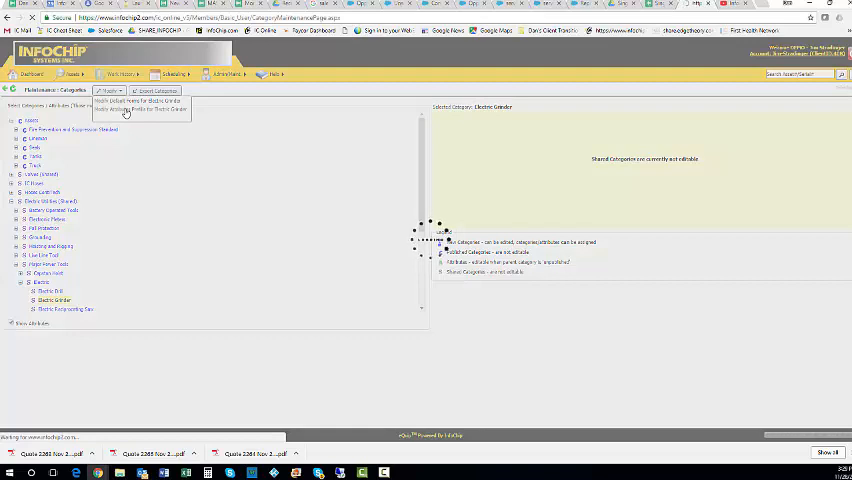
click(150, 104)
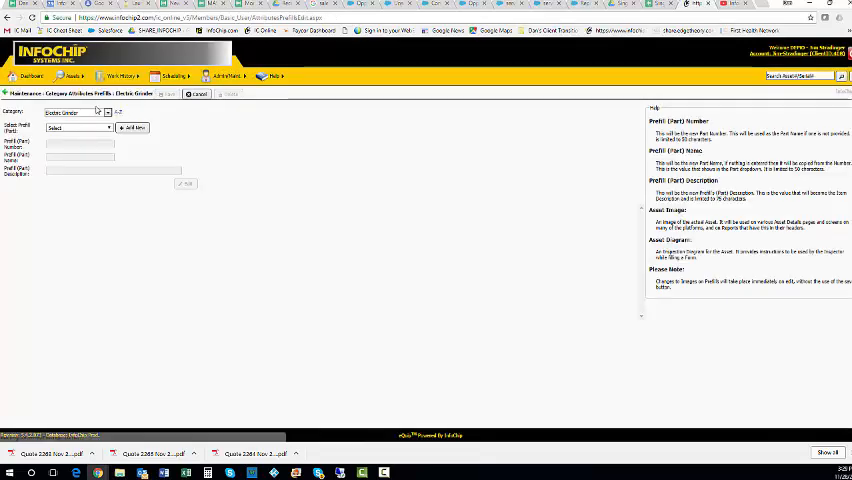
click(78, 128)
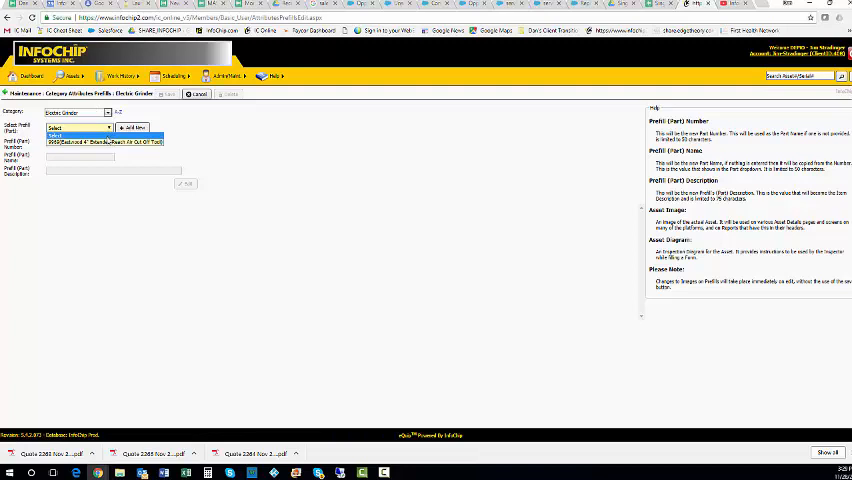
click(104, 140)
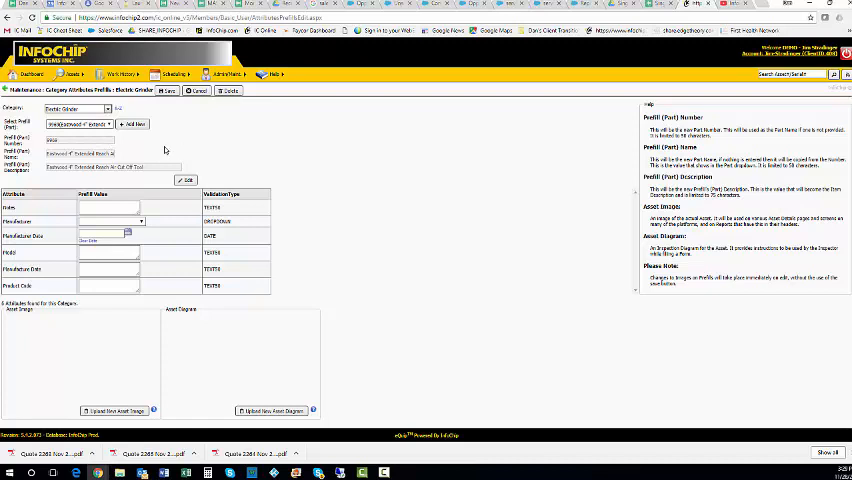
mouse_move(156, 156)
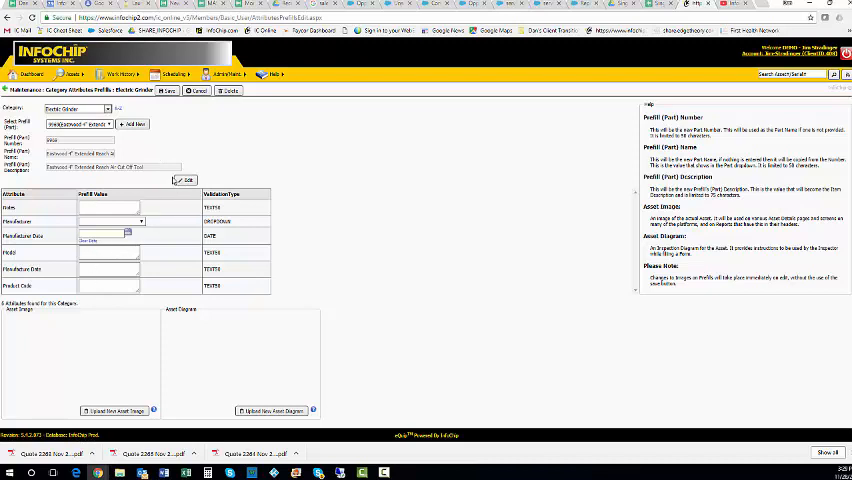
scroll(down, 3)
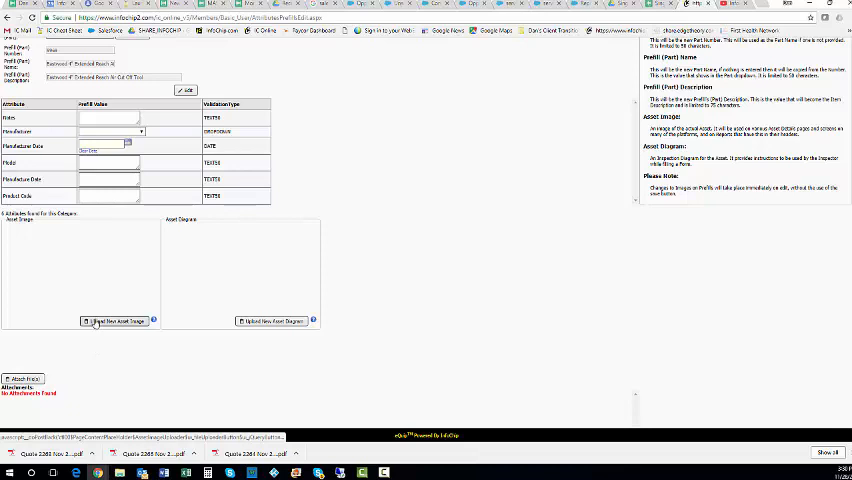
- Upload an asset image, choosing the grinder screenshot from the My Screen Shots folder
click(114, 320)
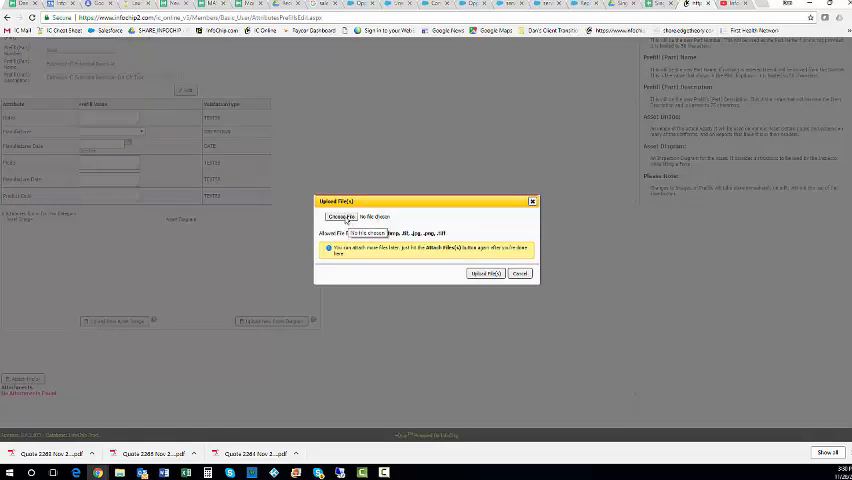
click(342, 216)
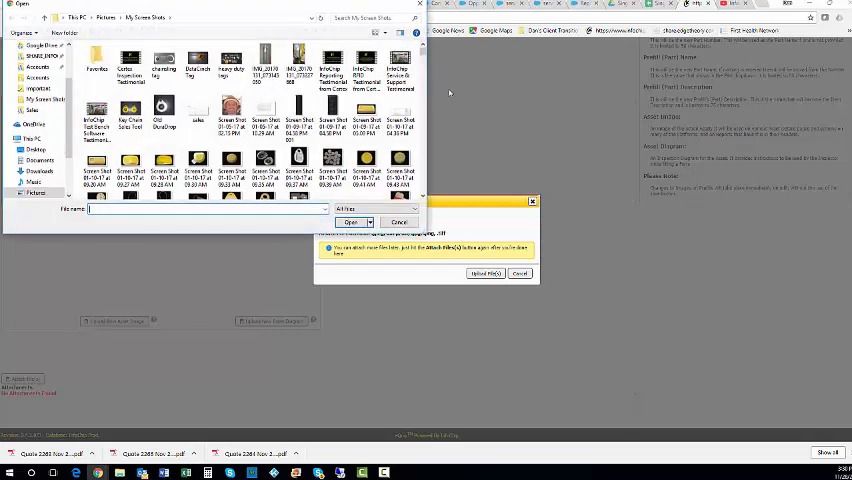
scroll(down, 3)
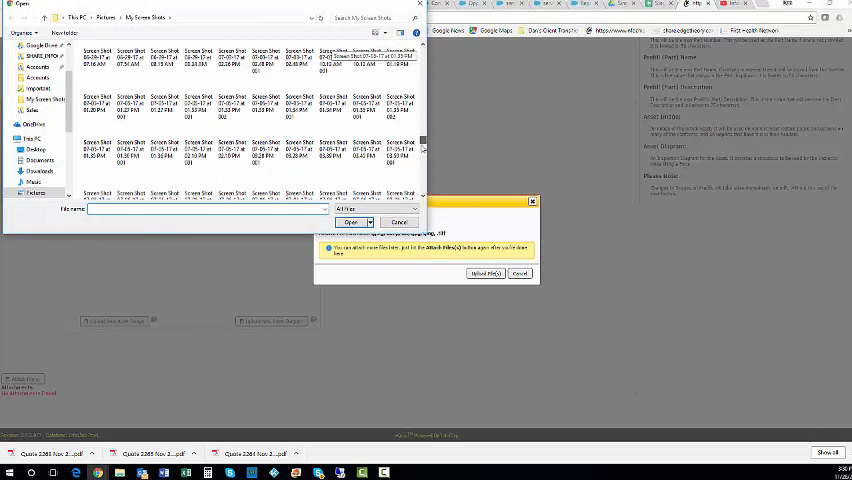
scroll(down, 3)
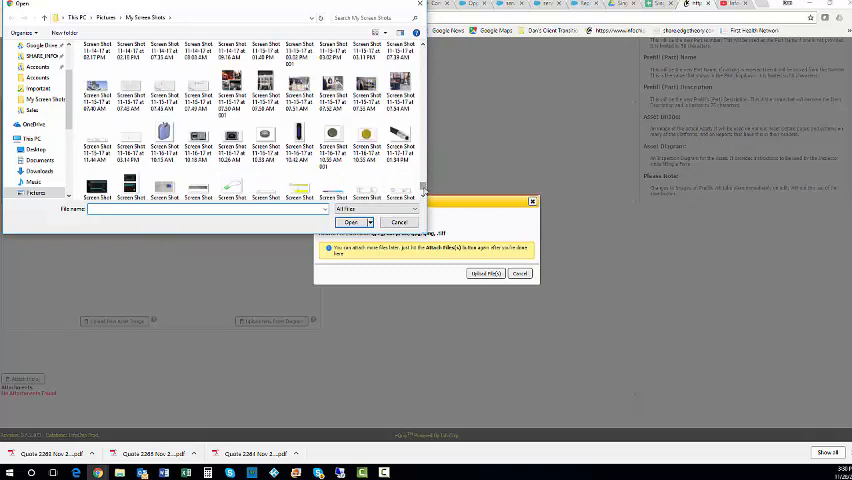
scroll(down, 3)
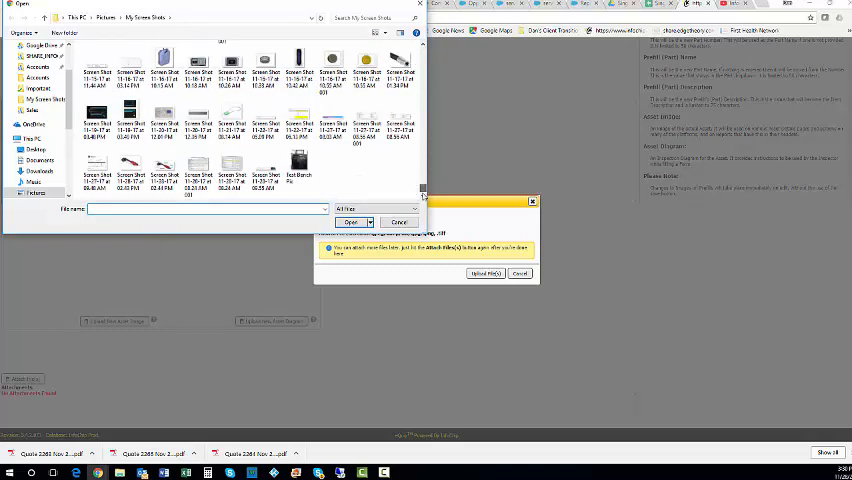
click(128, 166)
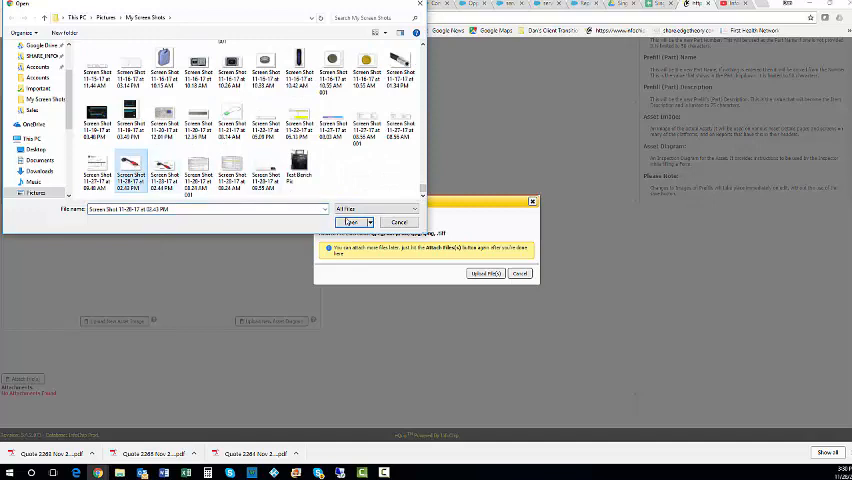
click(352, 222)
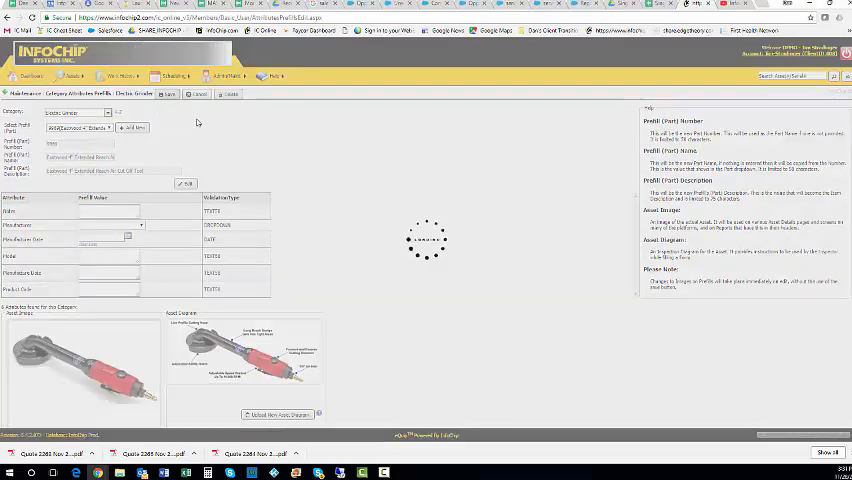
- Save the Electric Grinder template with its photo, then start a new asset record
click(184, 184)
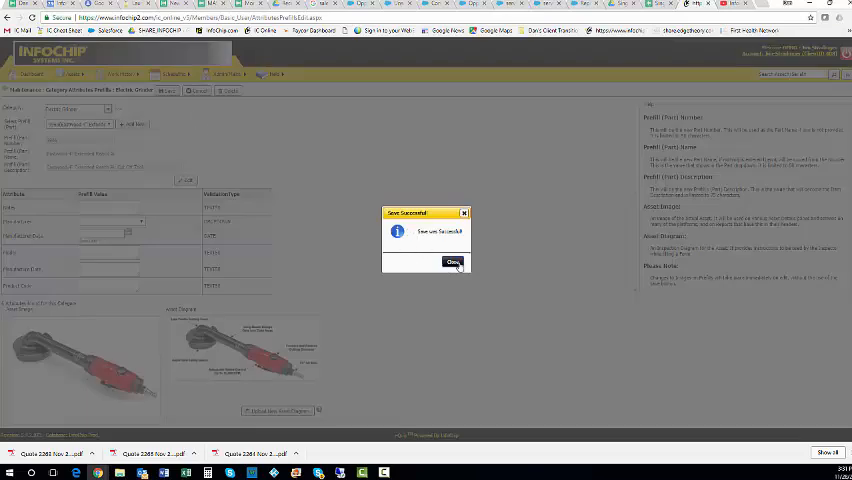
click(452, 262)
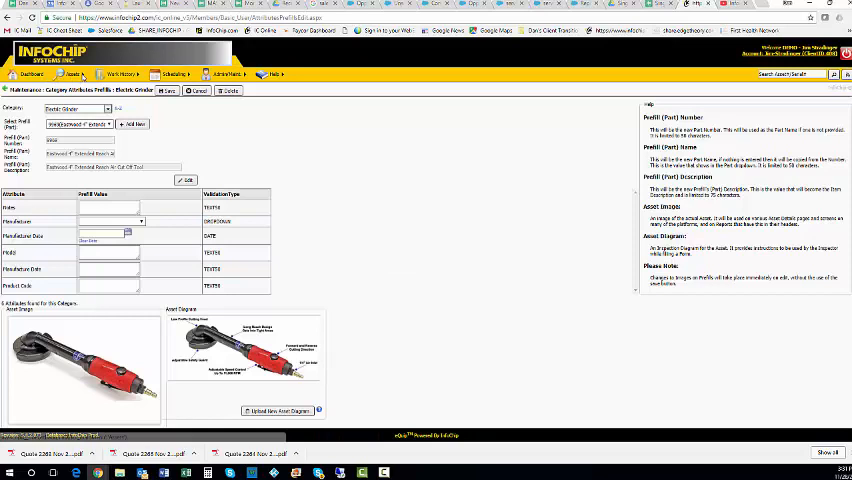
click(72, 74)
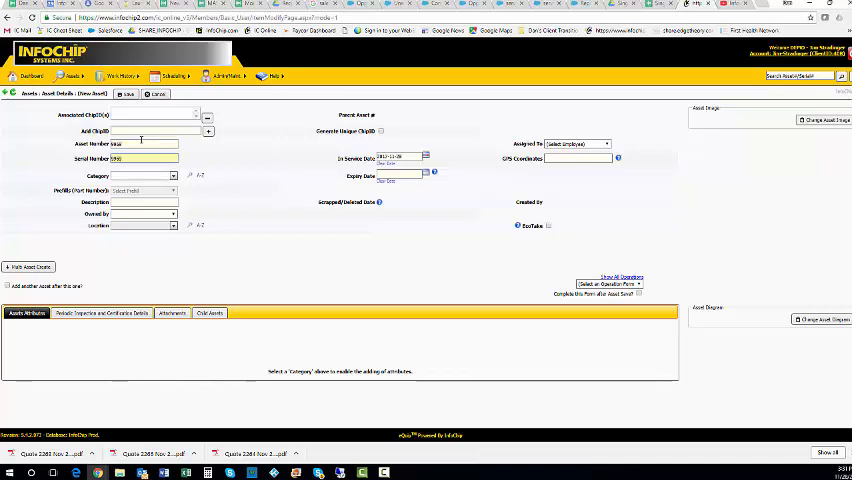
- Set the asset's category to Electric Grinder from the expanded category tree, auto-filling its details and image
click(172, 176)
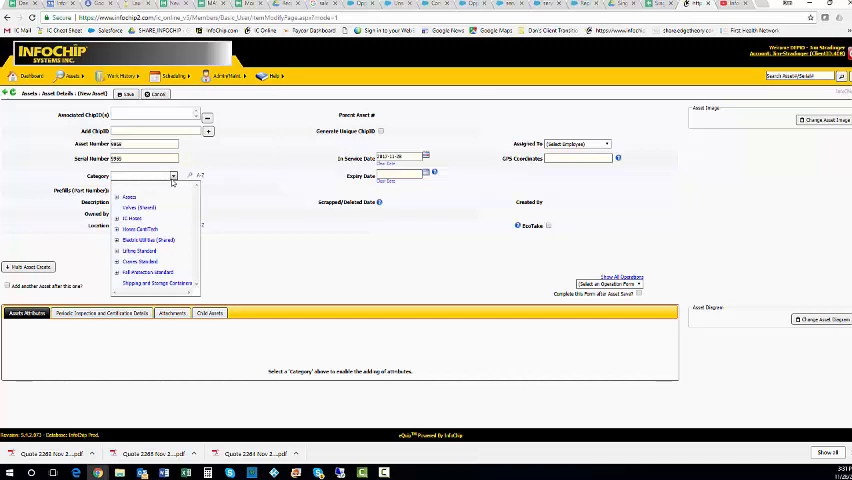
click(118, 240)
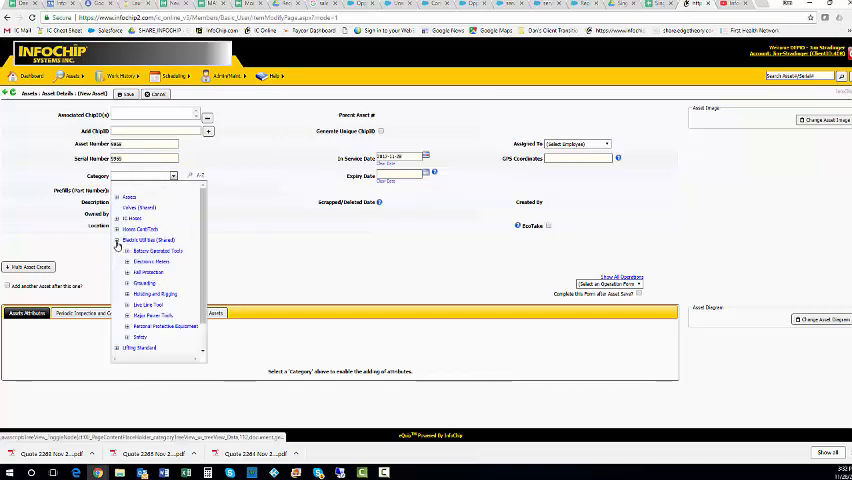
click(126, 316)
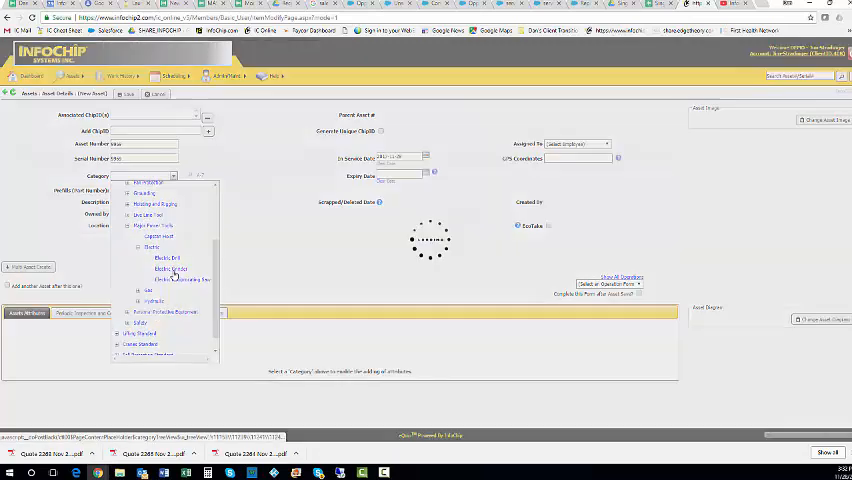
click(172, 268)
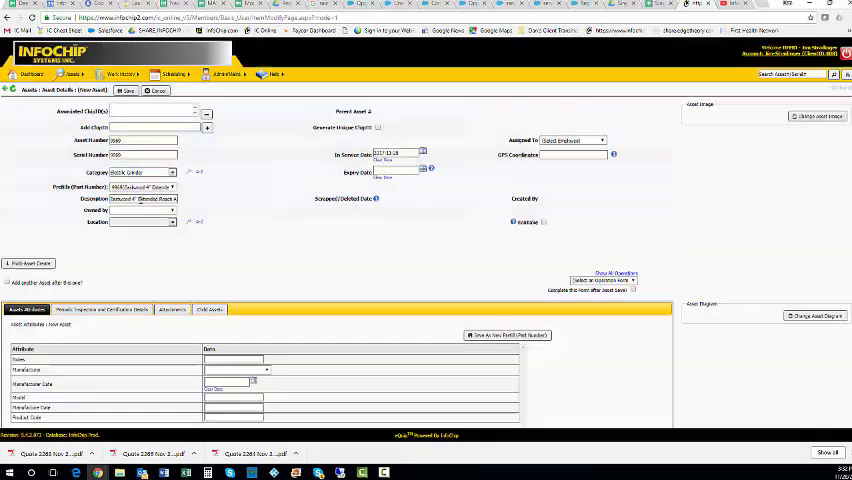
- Choose the asset's location from the Location list
click(144, 210)
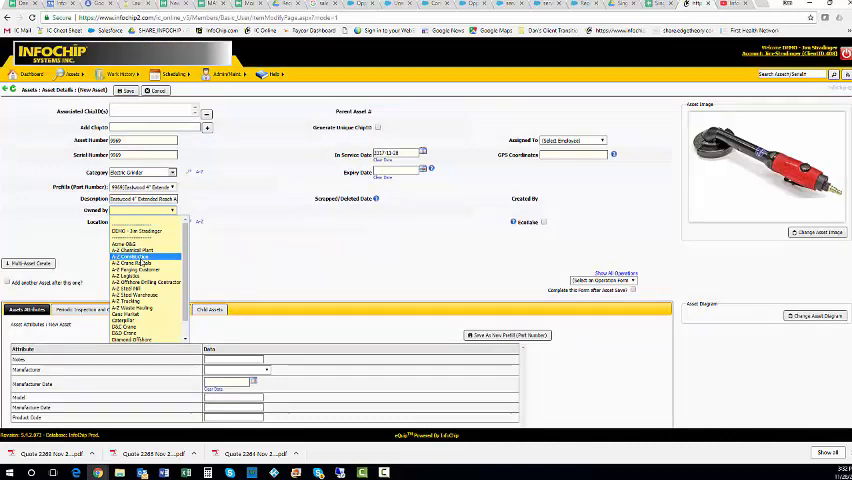
click(130, 264)
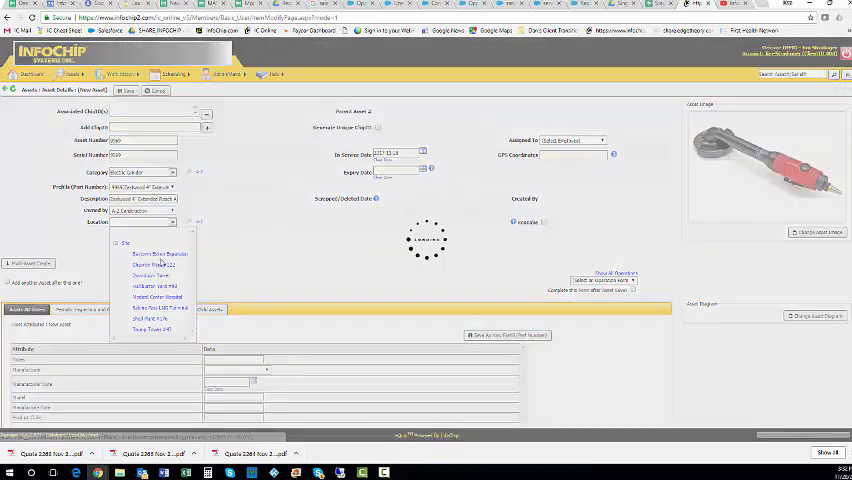
click(156, 264)
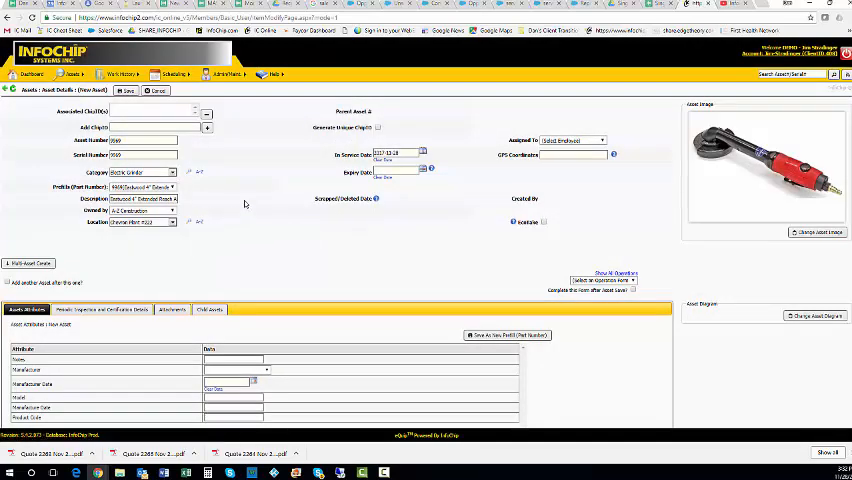
scroll(up, 3)
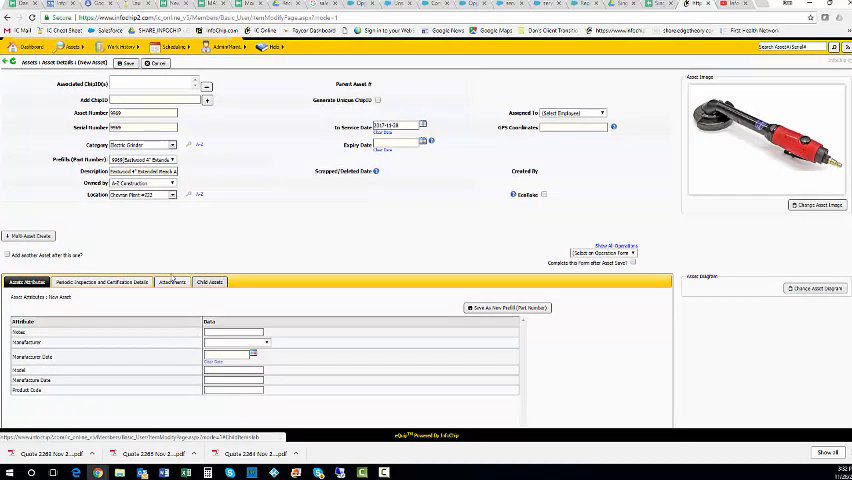
- Show the Inspection and Certification Details with their auto-filled periodic intervals
click(100, 280)
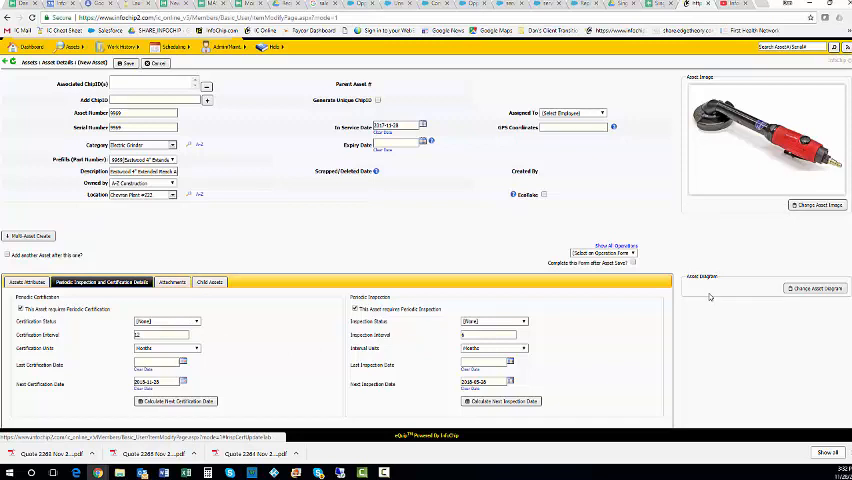
mouse_move(616, 228)
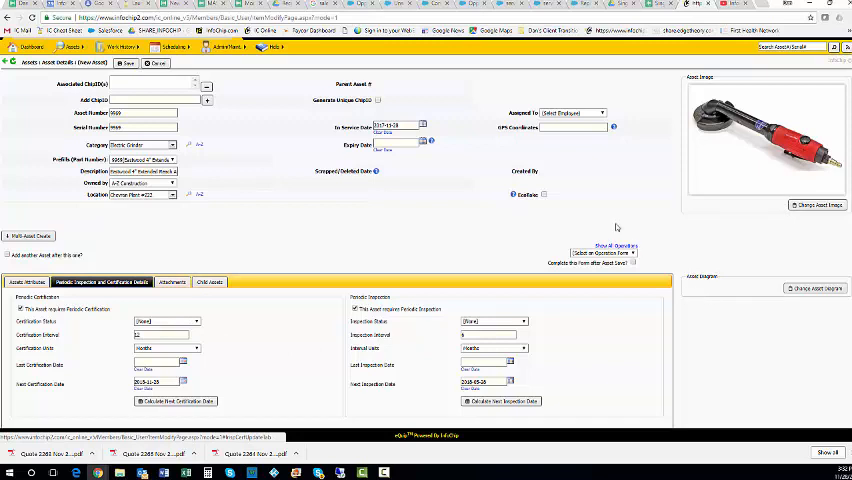